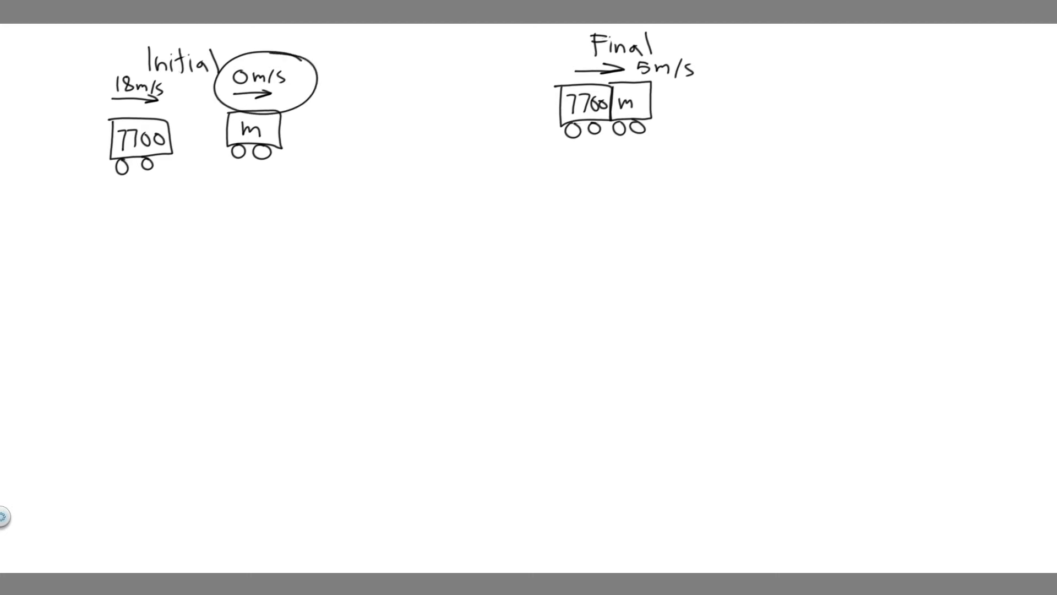
- Circle the cart speeds and write 'p' below the Initial diagram
left_click(265, 81)
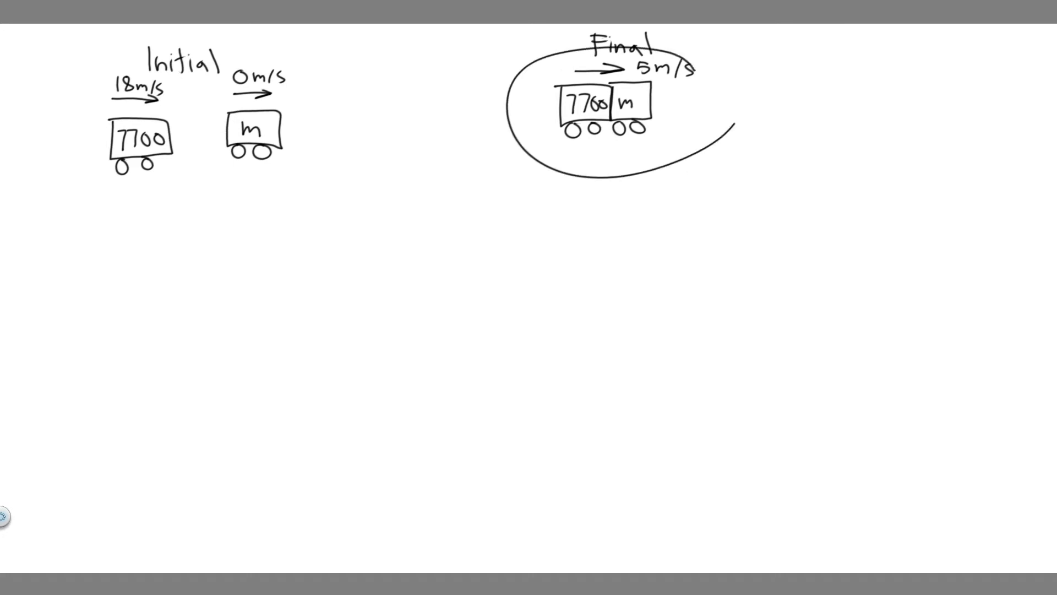
left_click(621, 114)
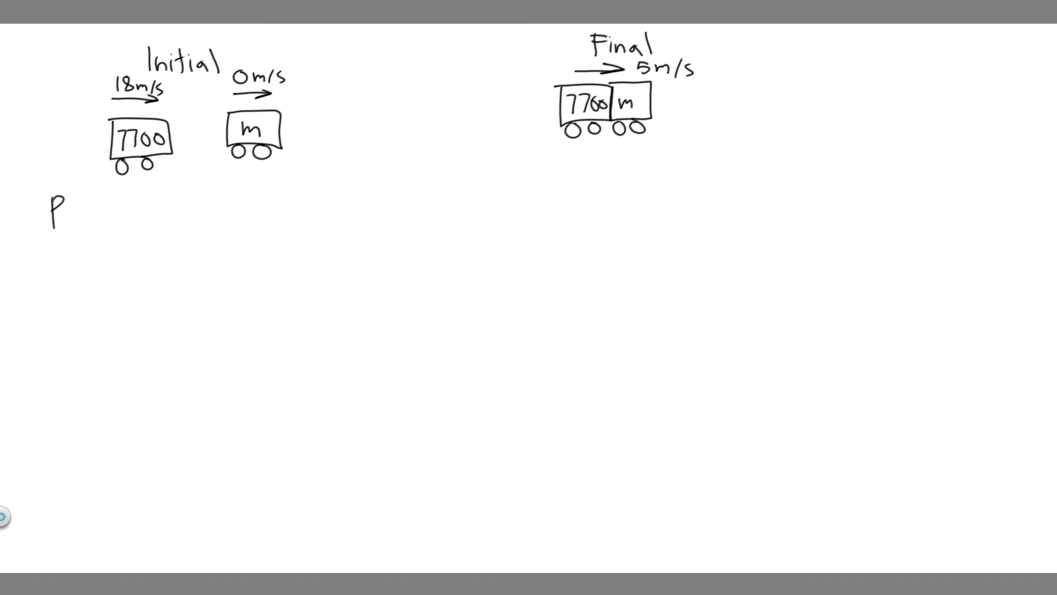
- Handwrite p = mv and m1v1 + m2v2 = (m1+m2)vf below the diagram
type("=mv")
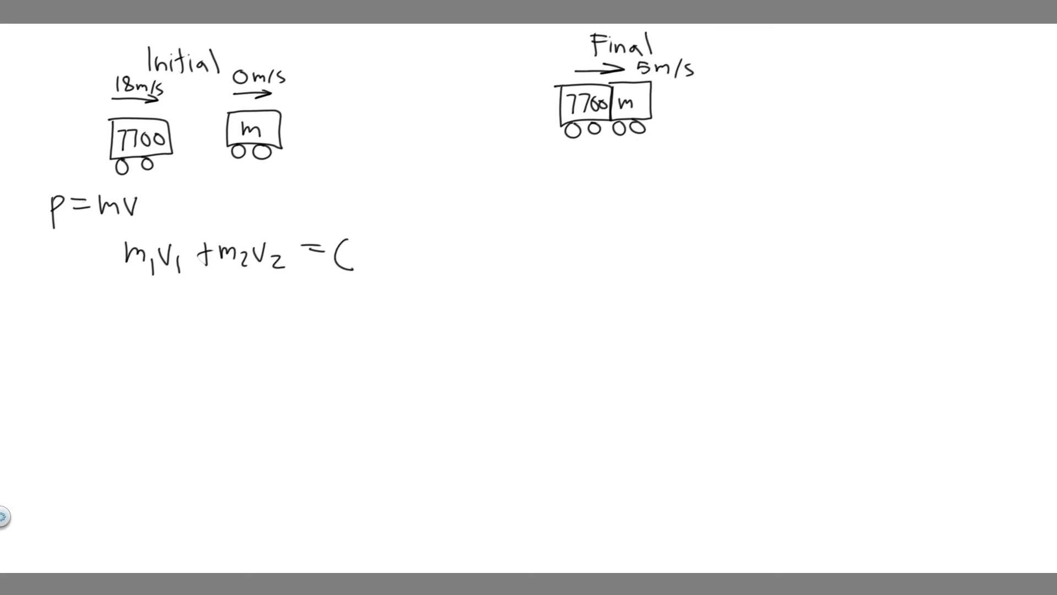
type("7700")
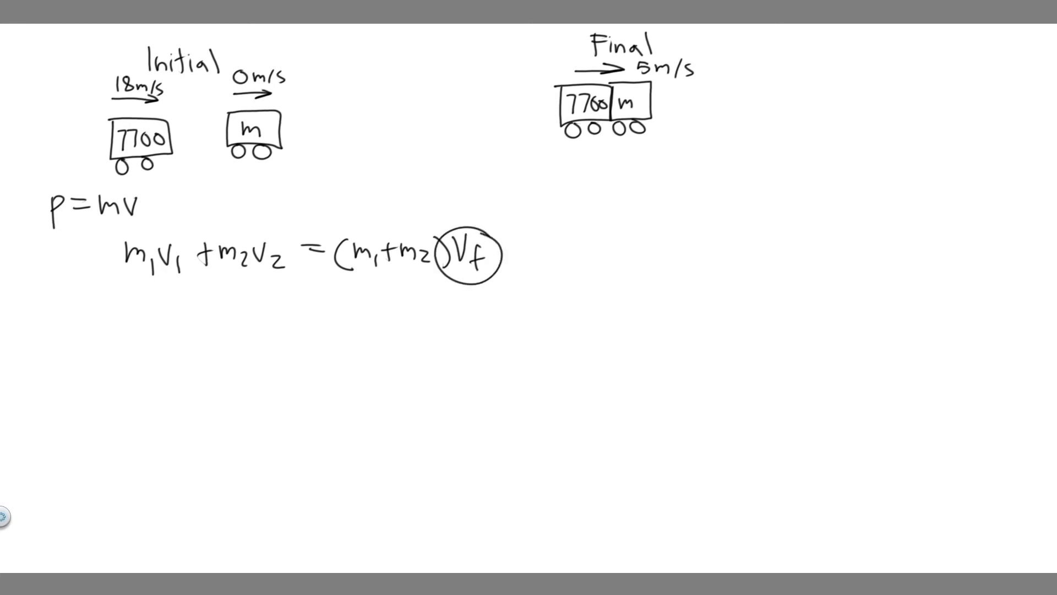
left_click(469, 256)
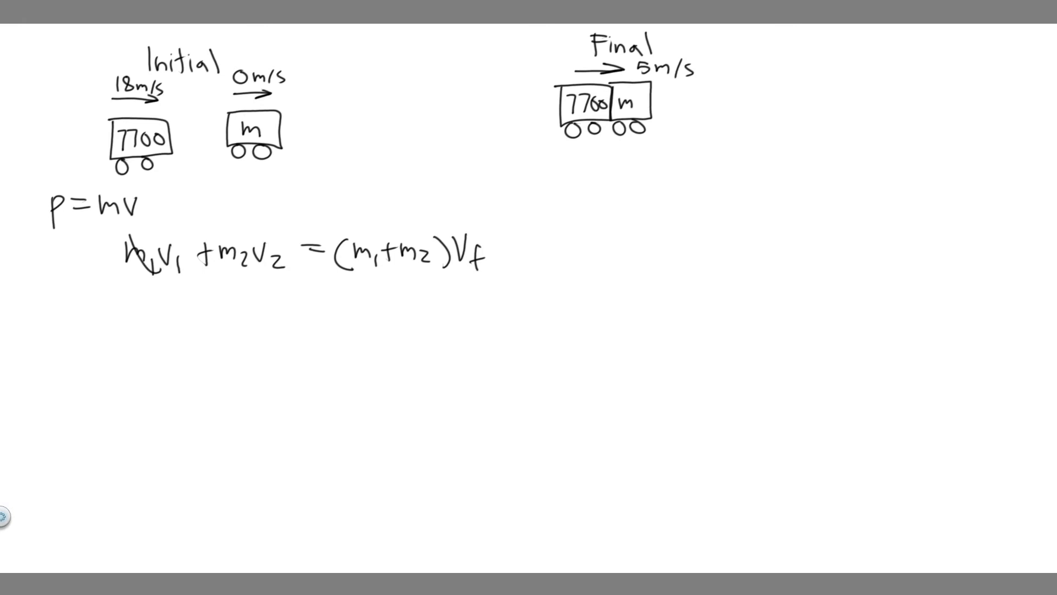
- Write 7700(18) = (7700+m)5 and circle the 7700 mass term
type("7")
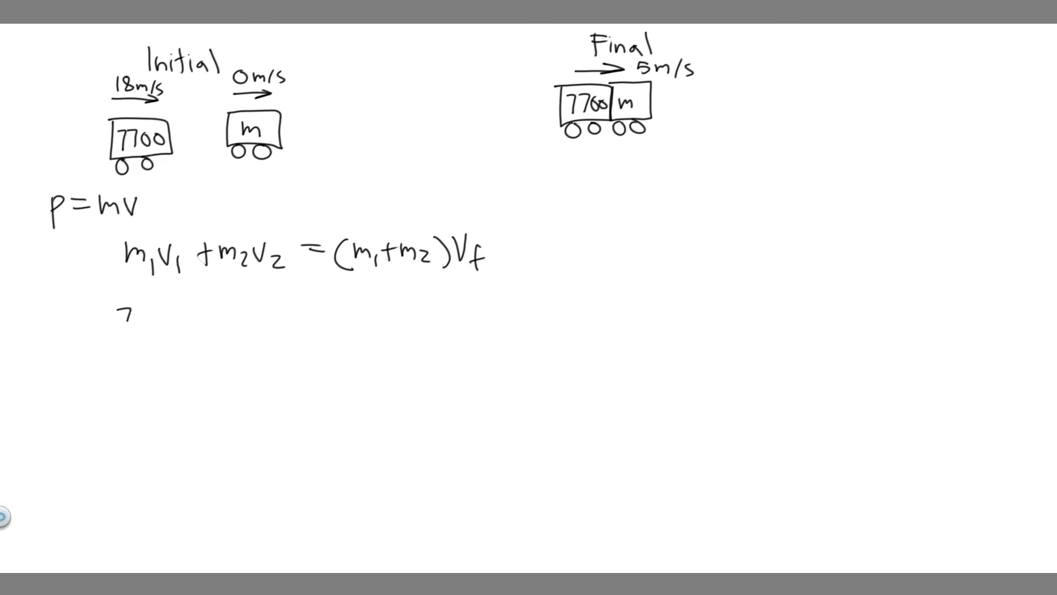
type("7700(")
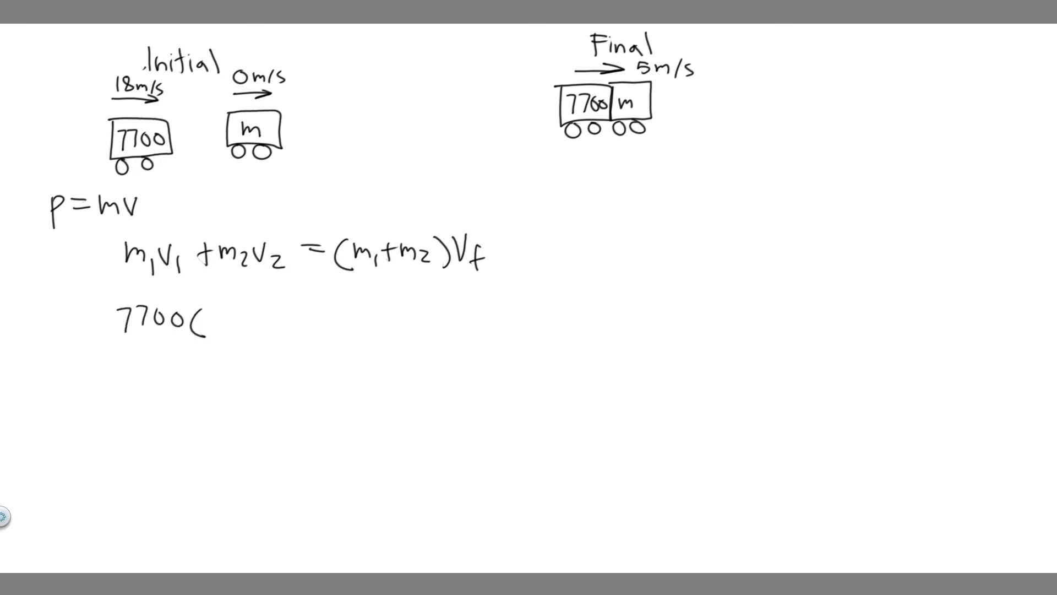
type("(18)=(7700+m")
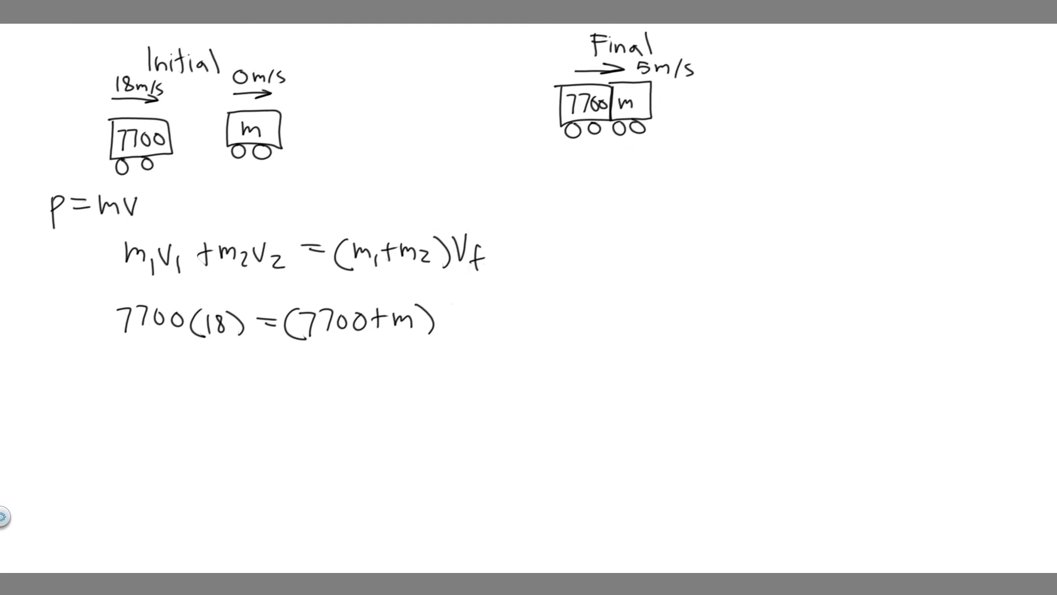
type("5")
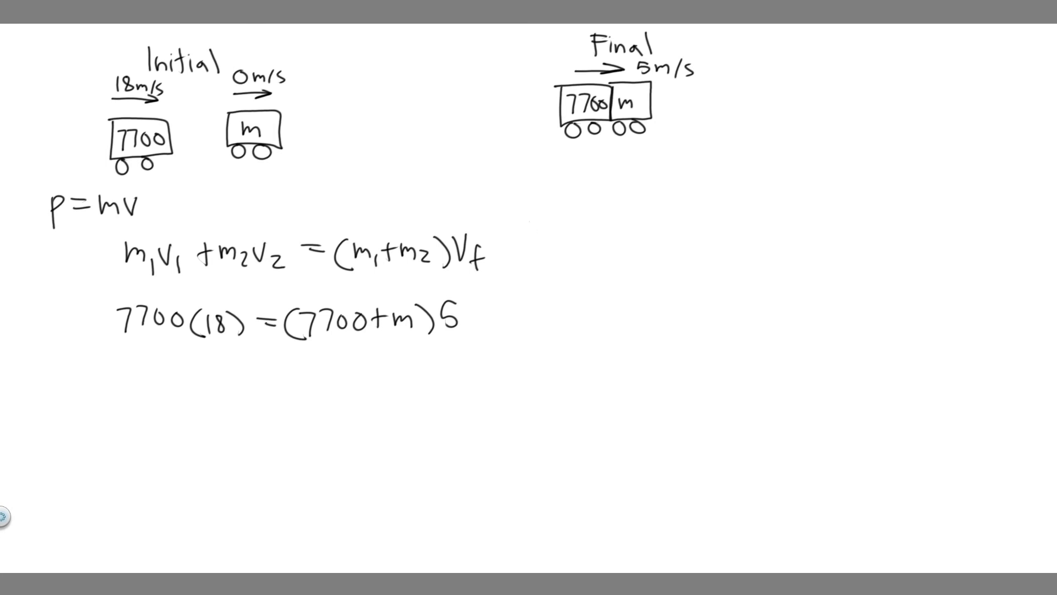
left_click_drag(165, 290, 165, 290)
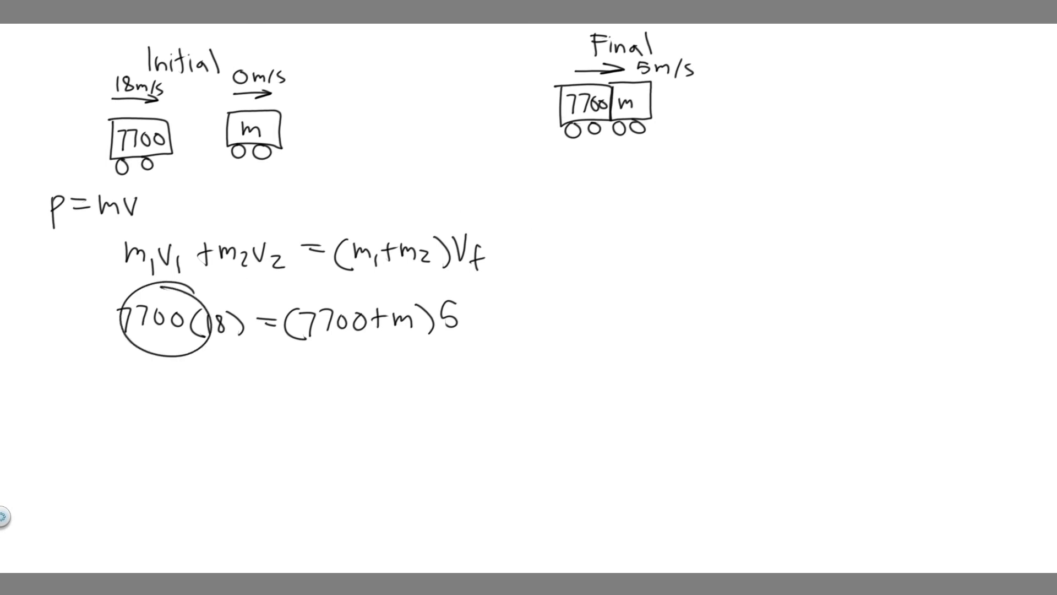
- Write 138600/5, 27720 = 7700 + m, subtract 7700, giving m = 20,020
key("ctrl")
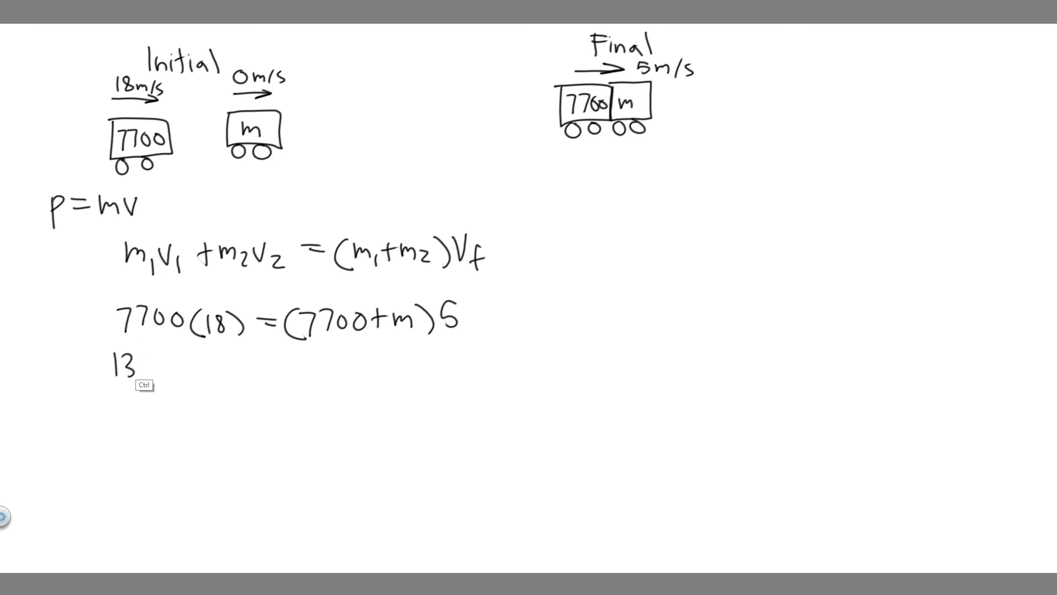
type("8600 =(7700+m)5")
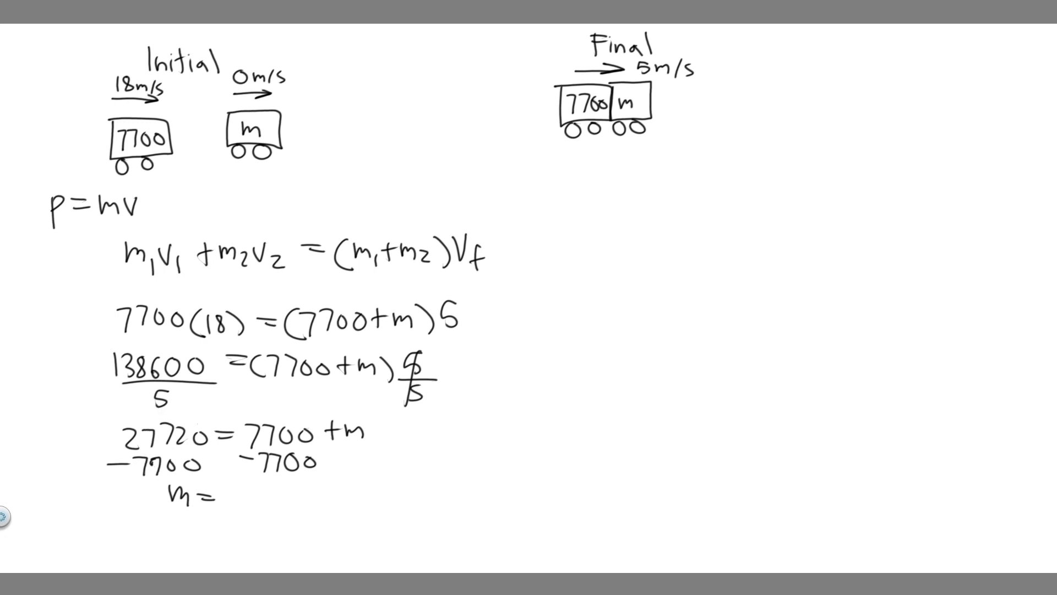
type("-")
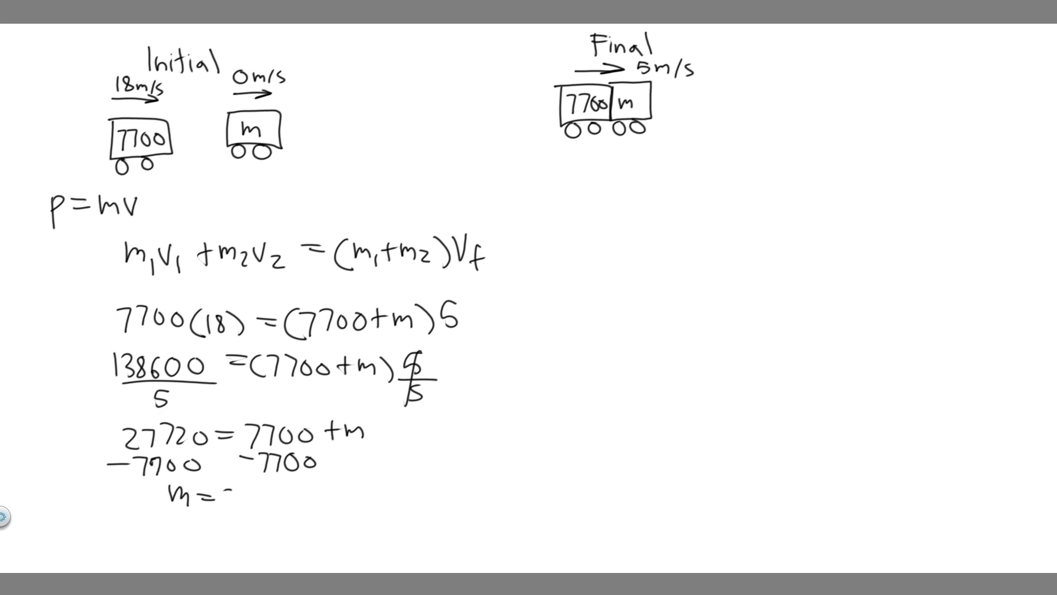
type("20,020")
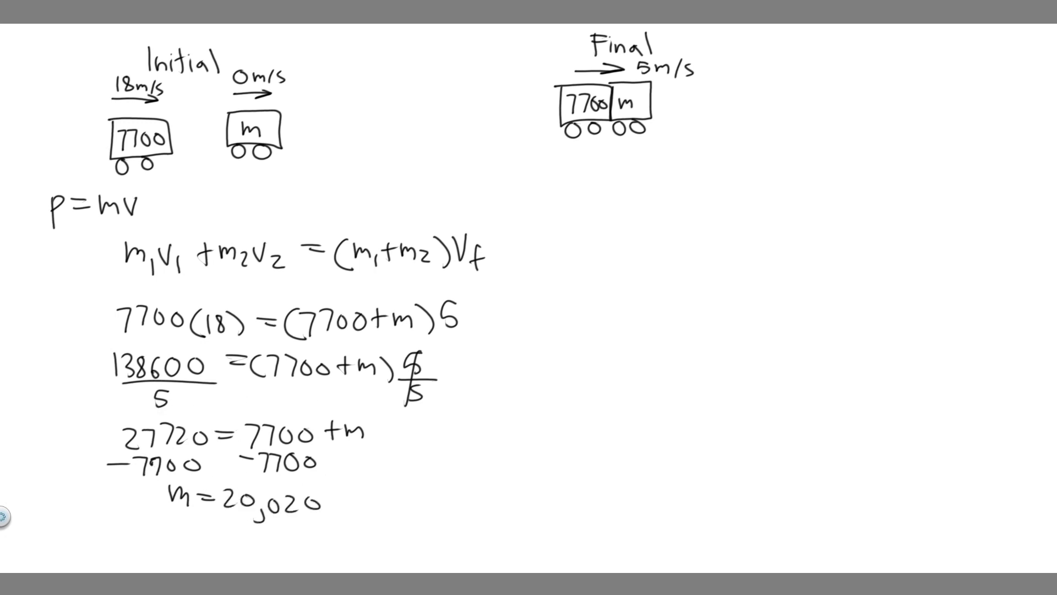